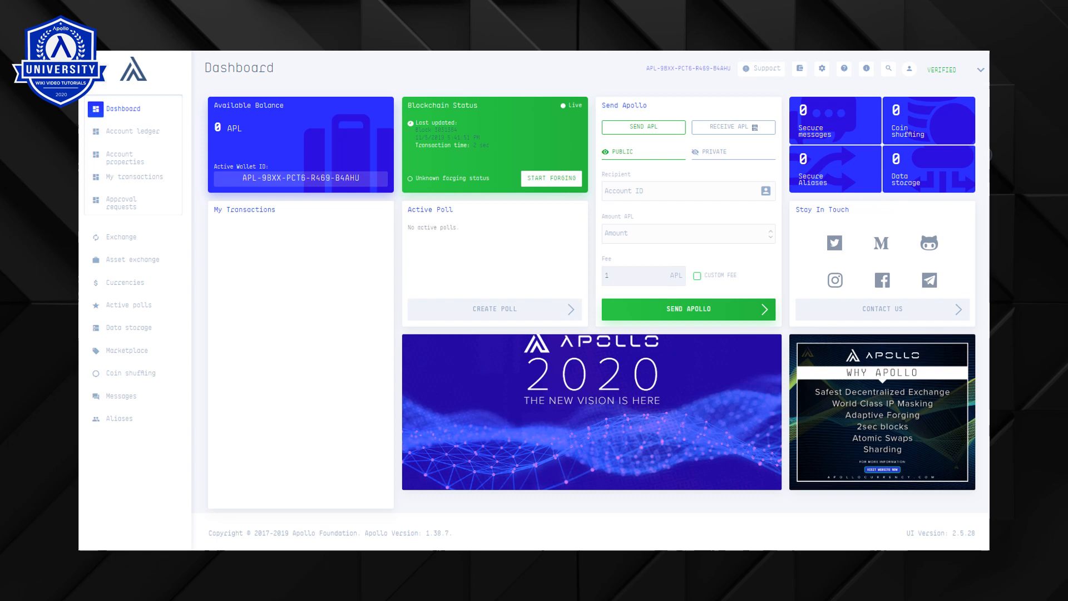
pyautogui.moveTo(133, 261)
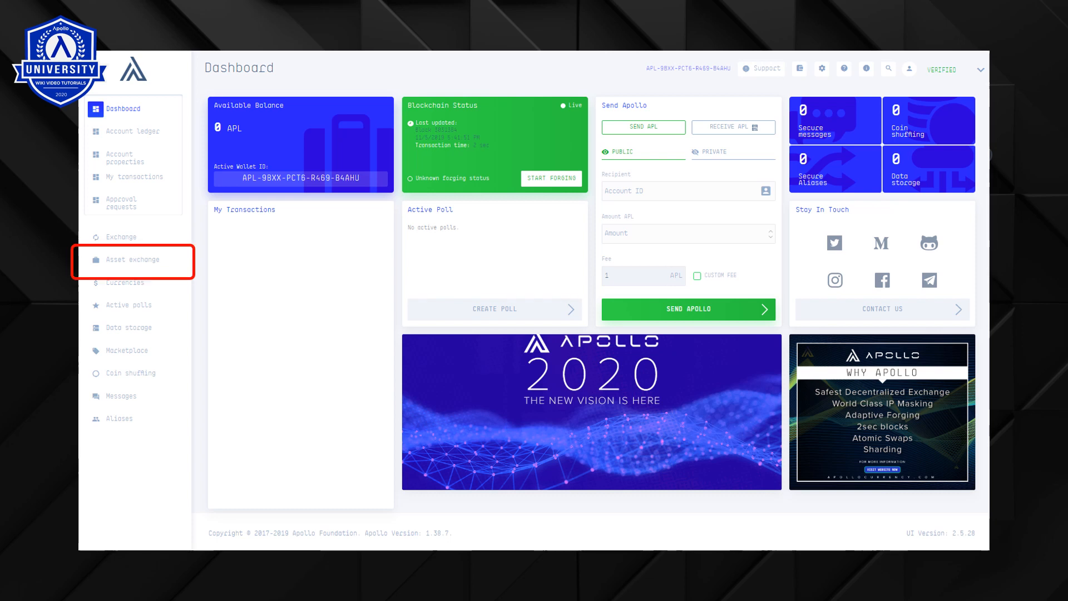
# Step: Show the All assets list from the Asset exchange section of the sidebar
pyautogui.click(133, 261)
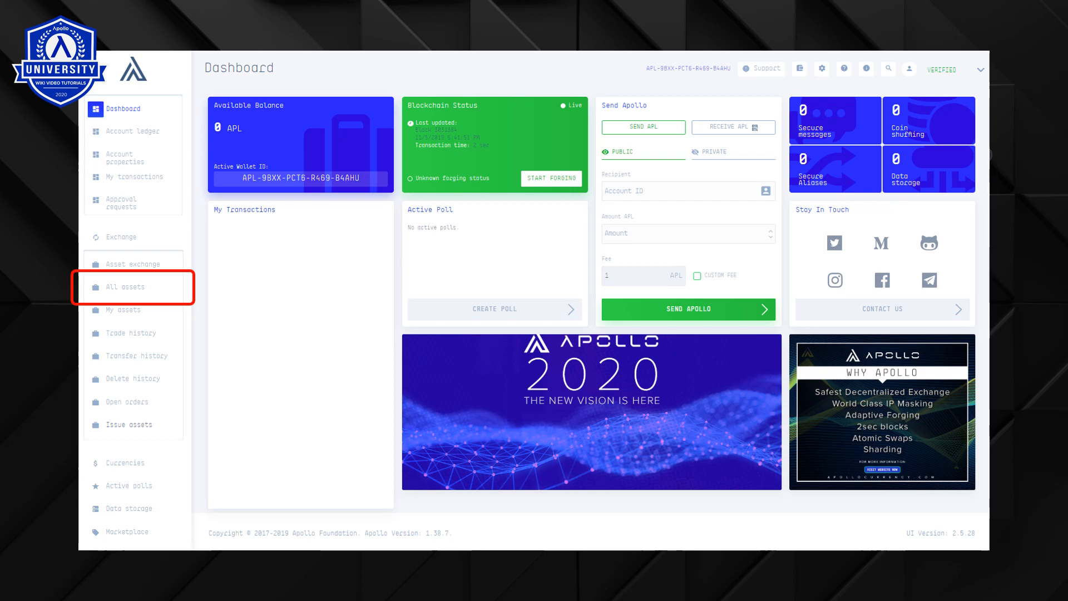
pyautogui.click(124, 285)
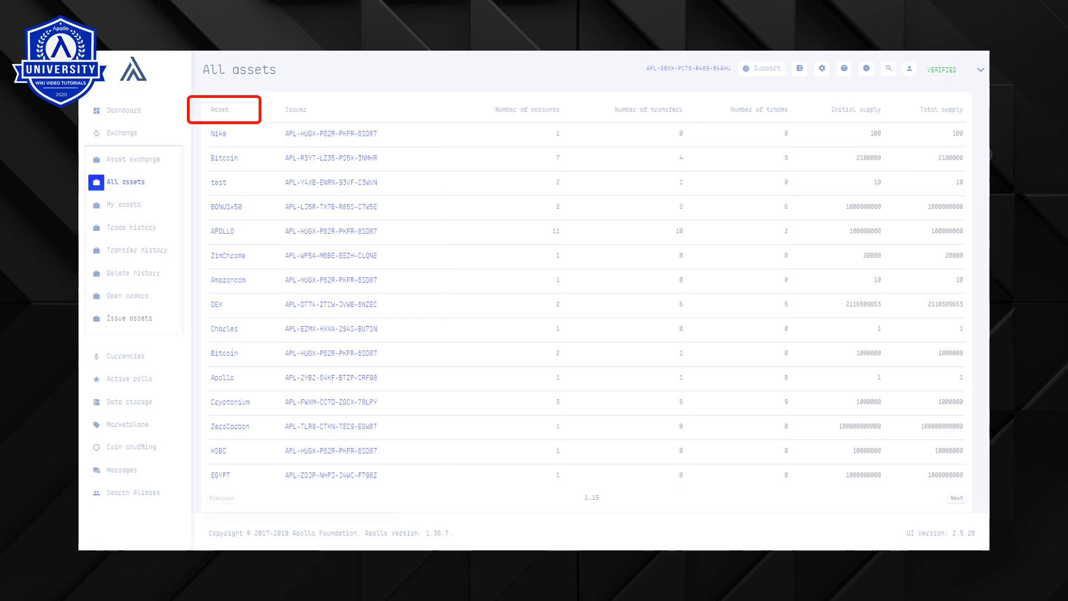
pyautogui.click(297, 109)
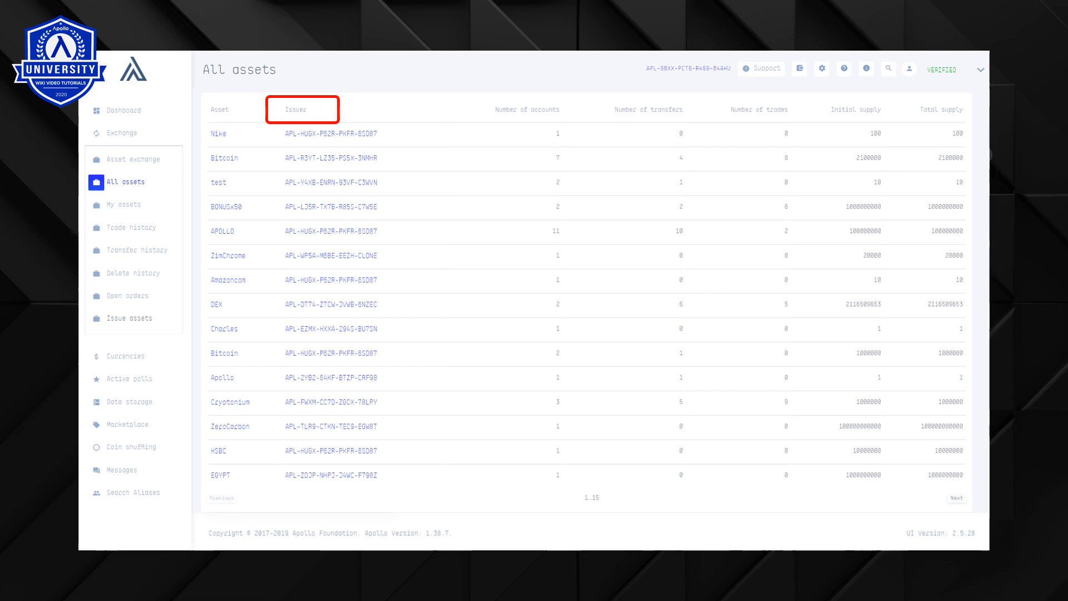
pyautogui.moveTo(528, 109)
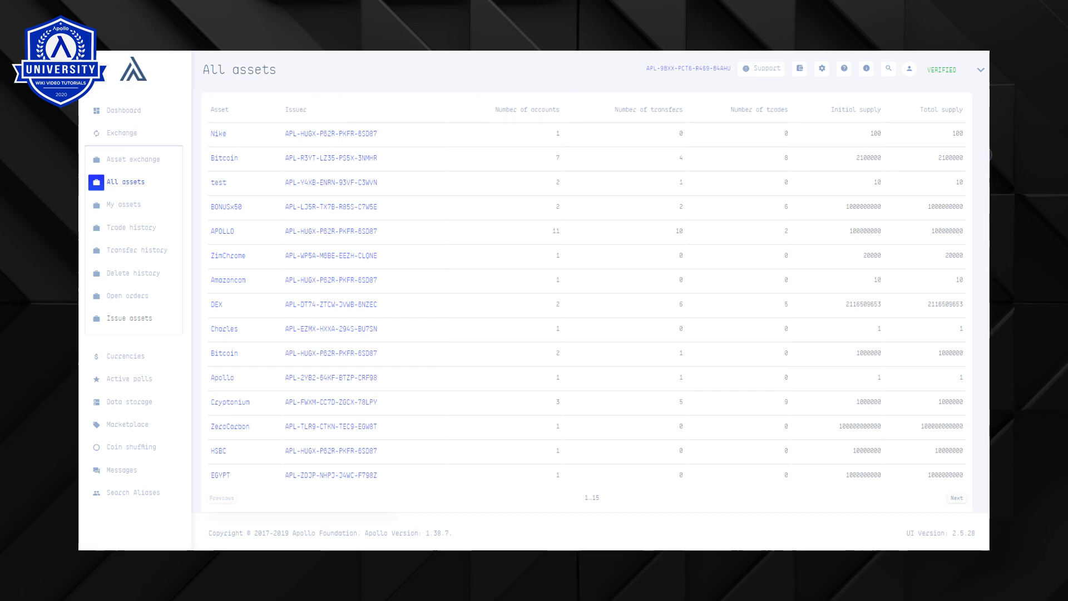
pyautogui.click(648, 109)
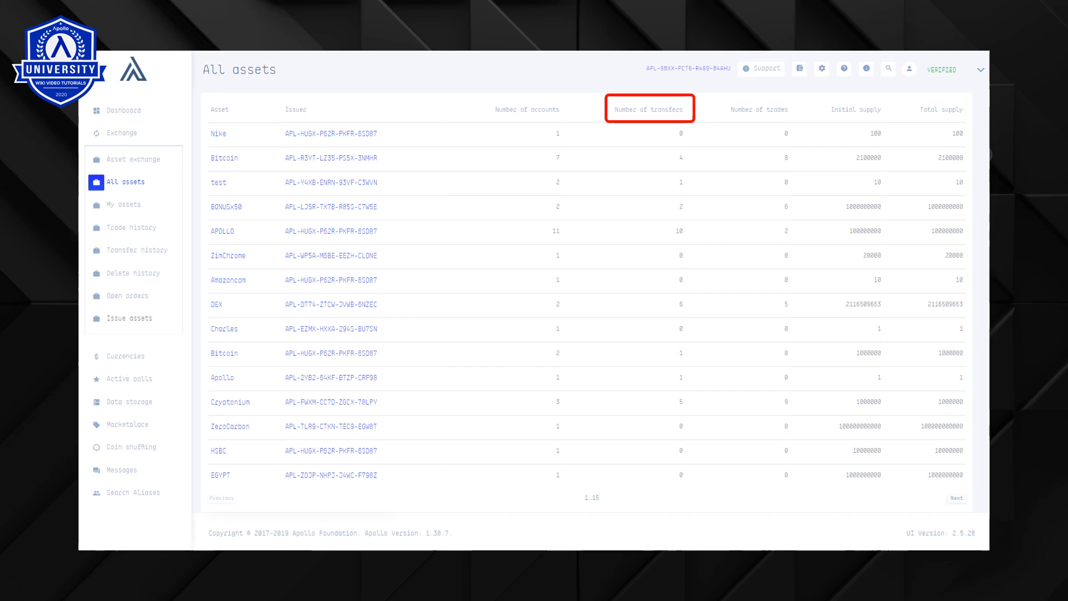
pyautogui.moveTo(757, 109)
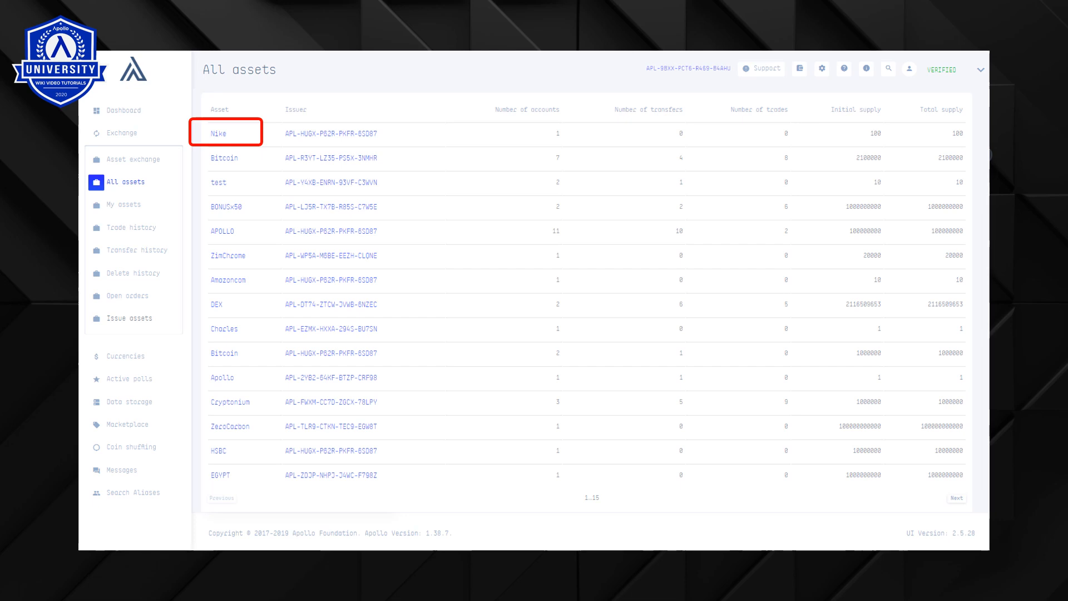
# Step: View the Nike asset's exchange page, its description and its holder distribution popup
pyautogui.click(218, 132)
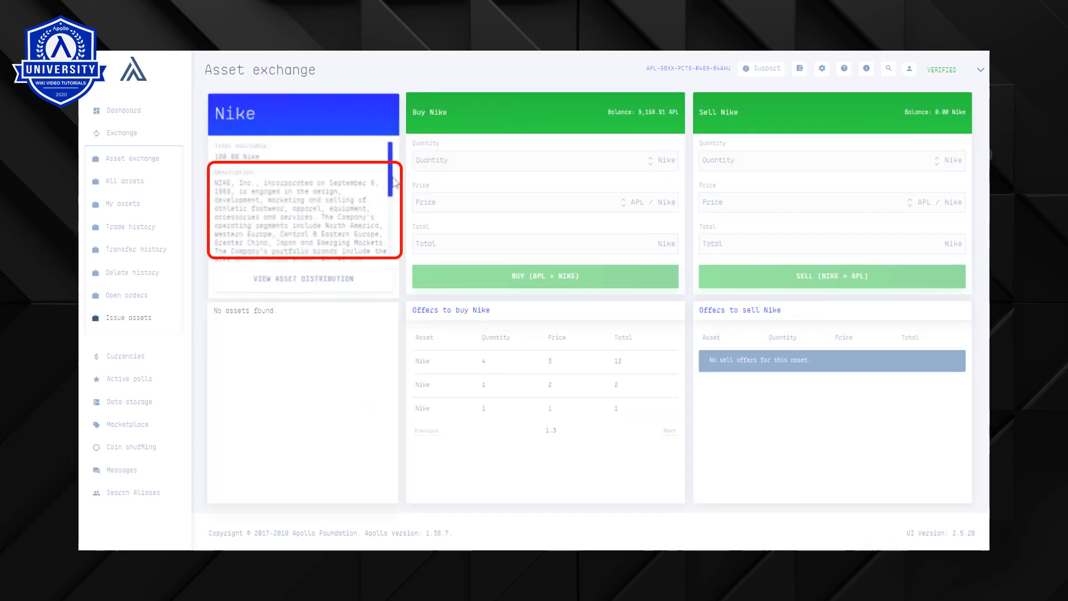
pyautogui.scroll(-3)
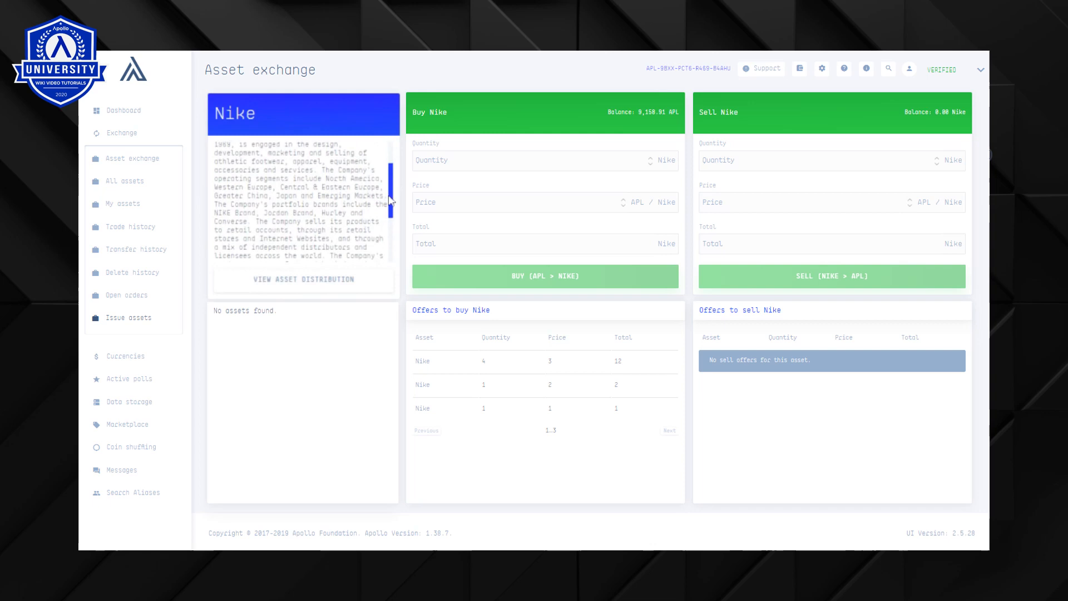
pyautogui.scroll(-3)
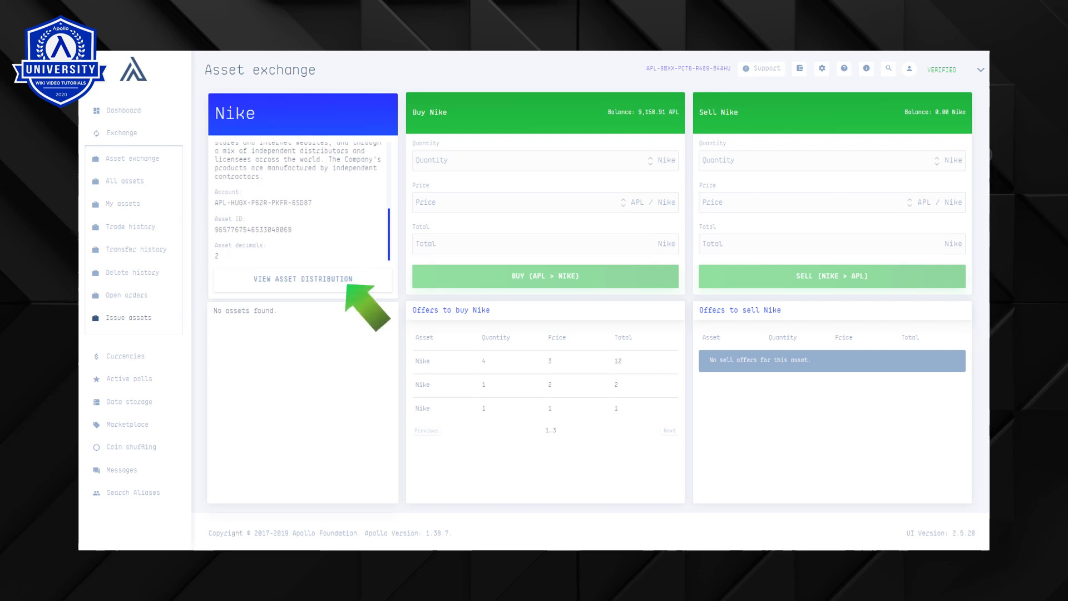
pyautogui.click(303, 279)
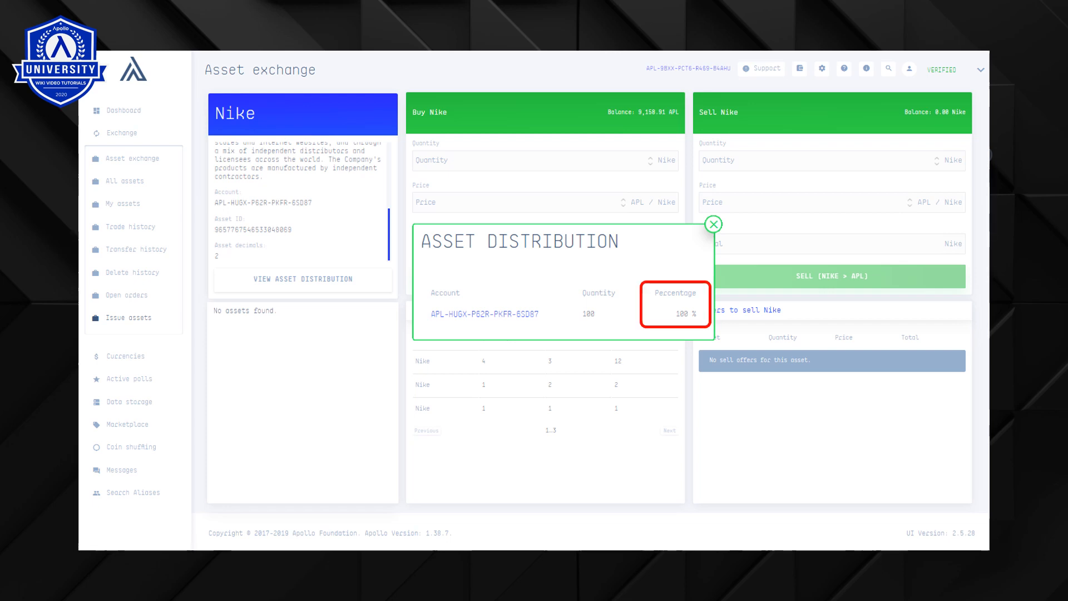
pyautogui.click(713, 223)
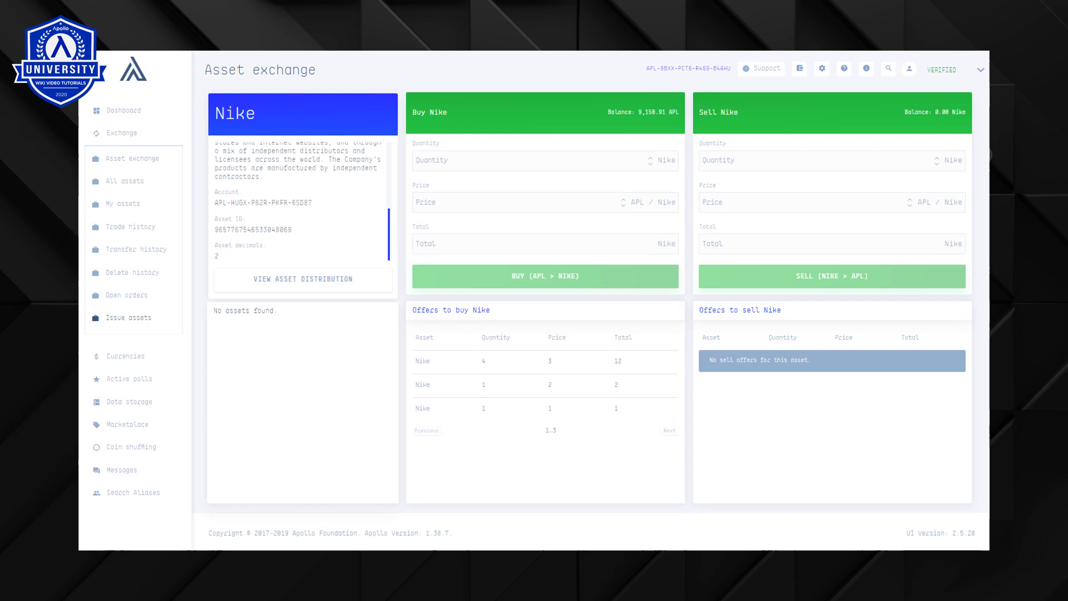
# Step: View the asset's distribution across holder accounts, then return to All assets
pyautogui.click(303, 278)
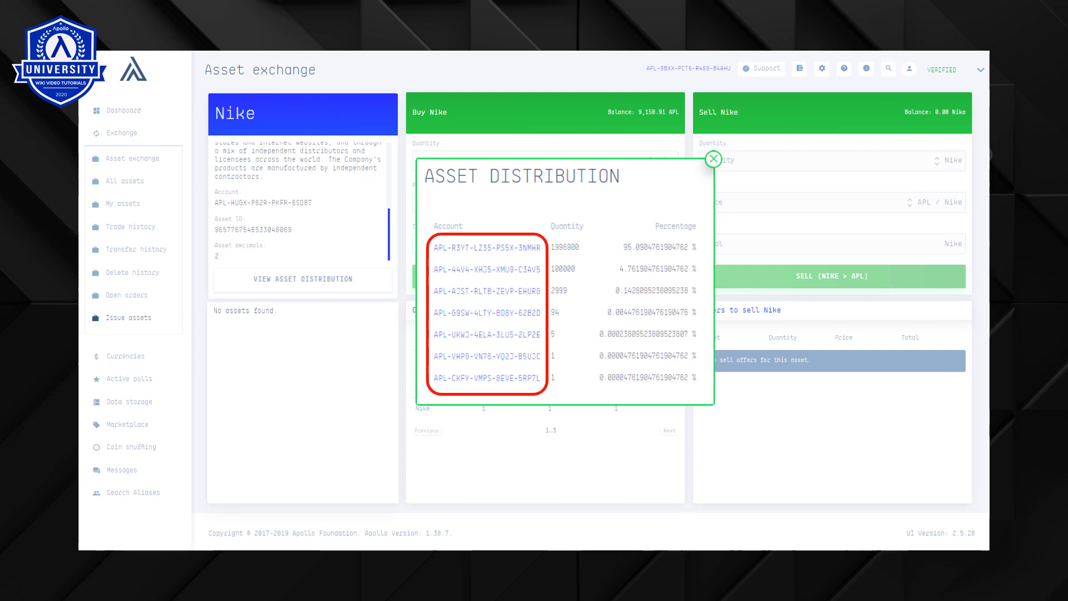
pyautogui.click(126, 181)
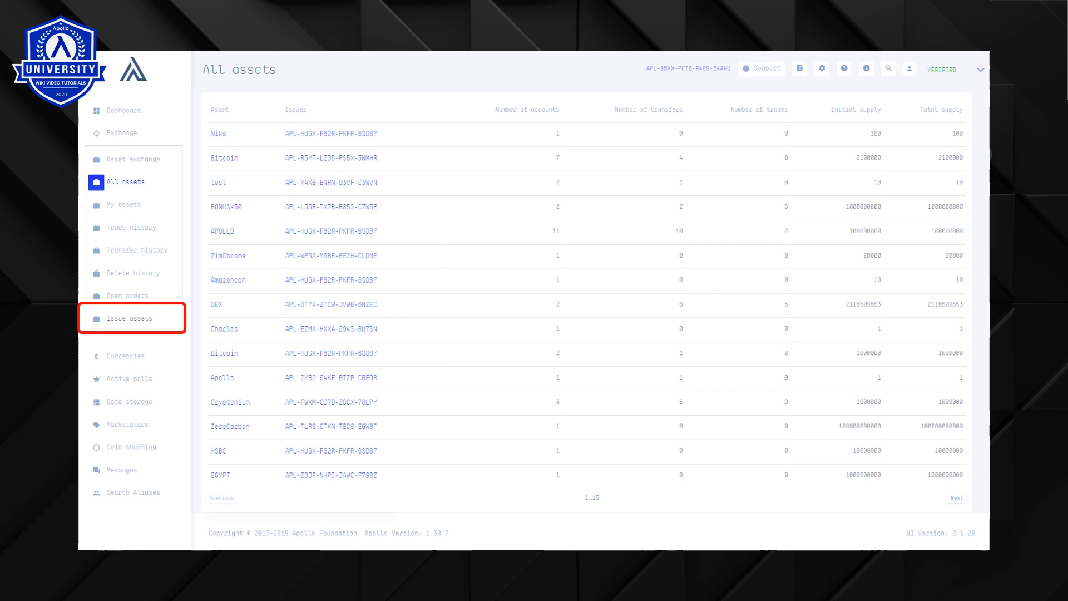
# Step: Fill a new Issue Asset form with name APLUCoin, a tutorial description and quantity 500
pyautogui.click(130, 318)
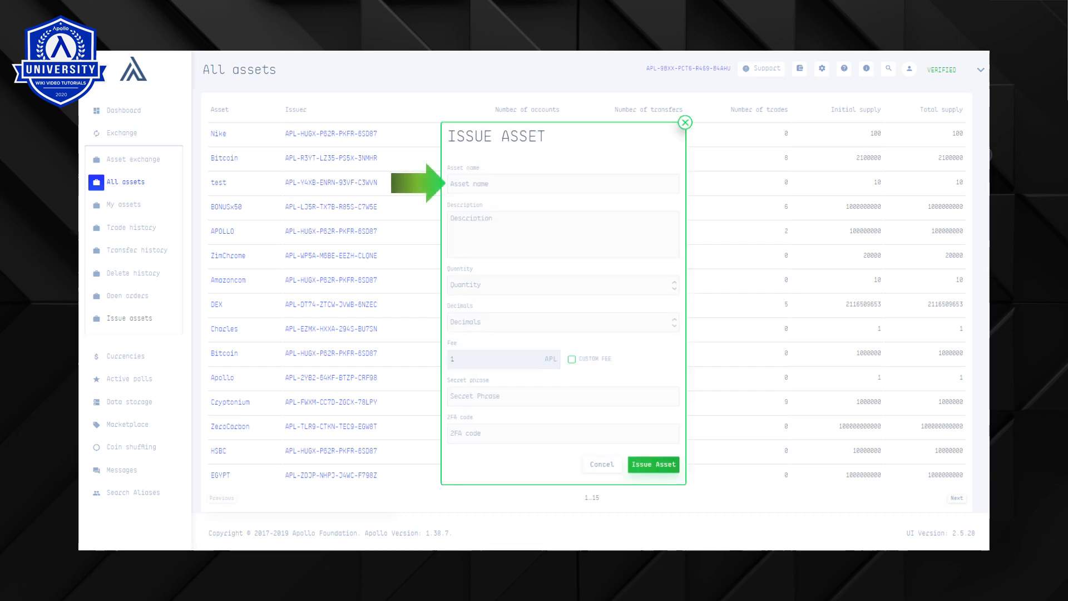
pyautogui.write('APLUCoin')
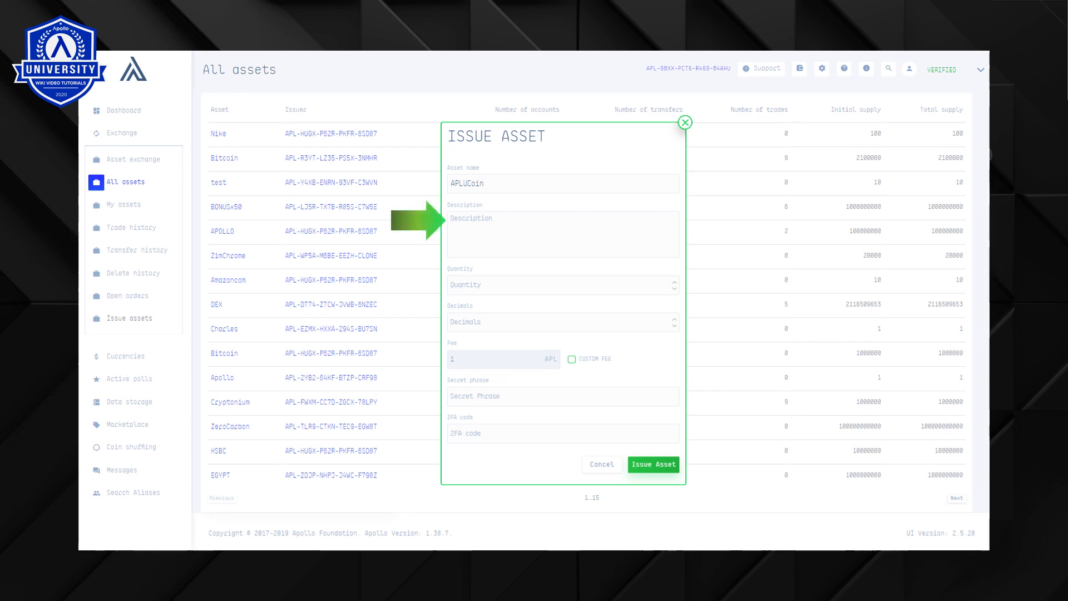
pyautogui.write('Apollo University coin made for the purpose of the tutorial')
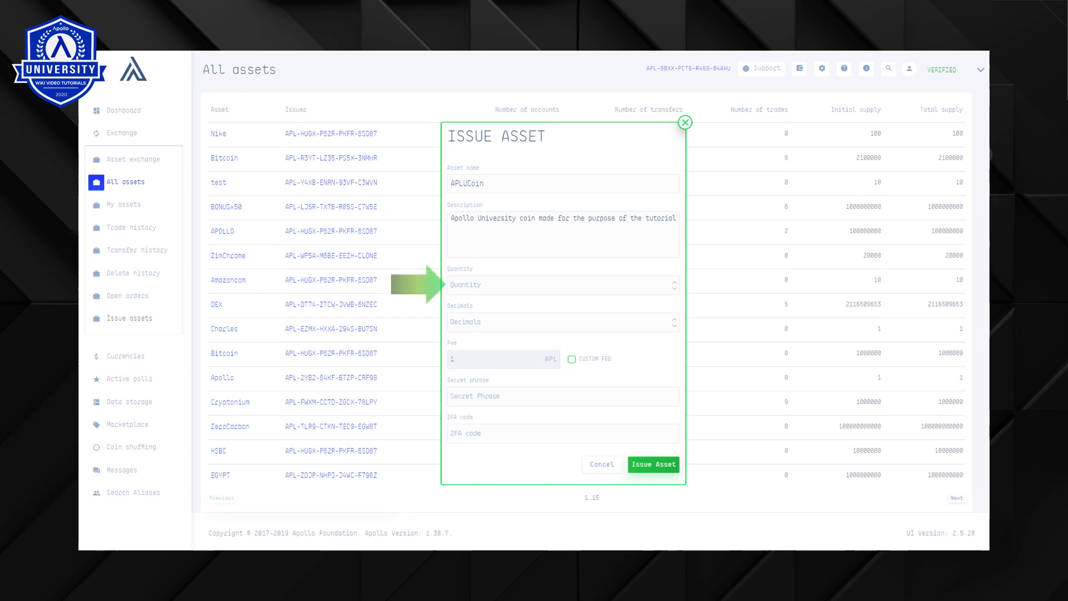
pyautogui.write('500')
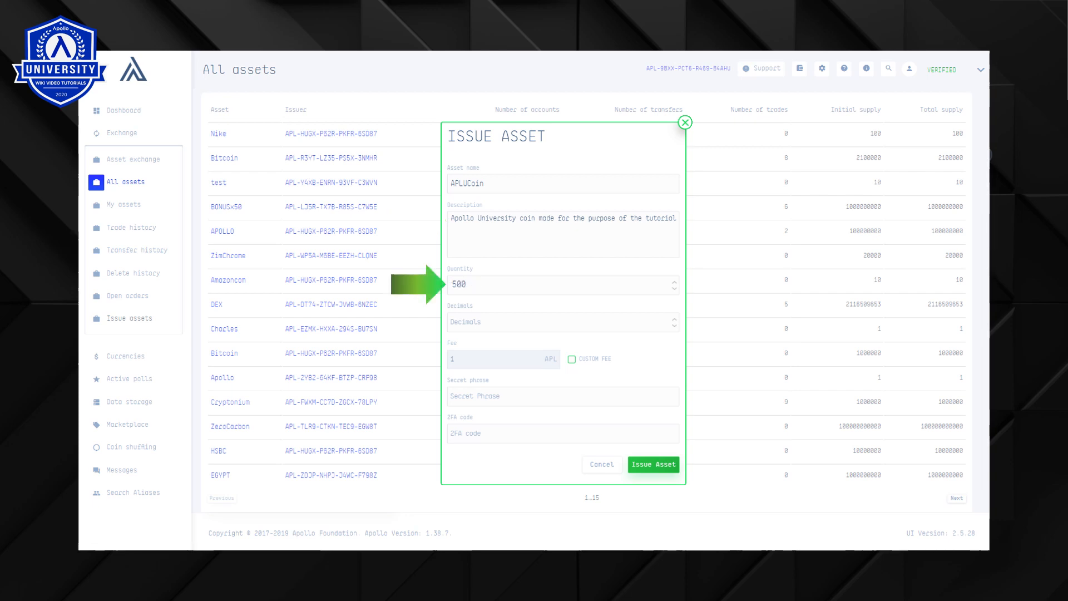
# Step: Set the APLUCoin asset's Decimals field to 3
pyautogui.write('3')
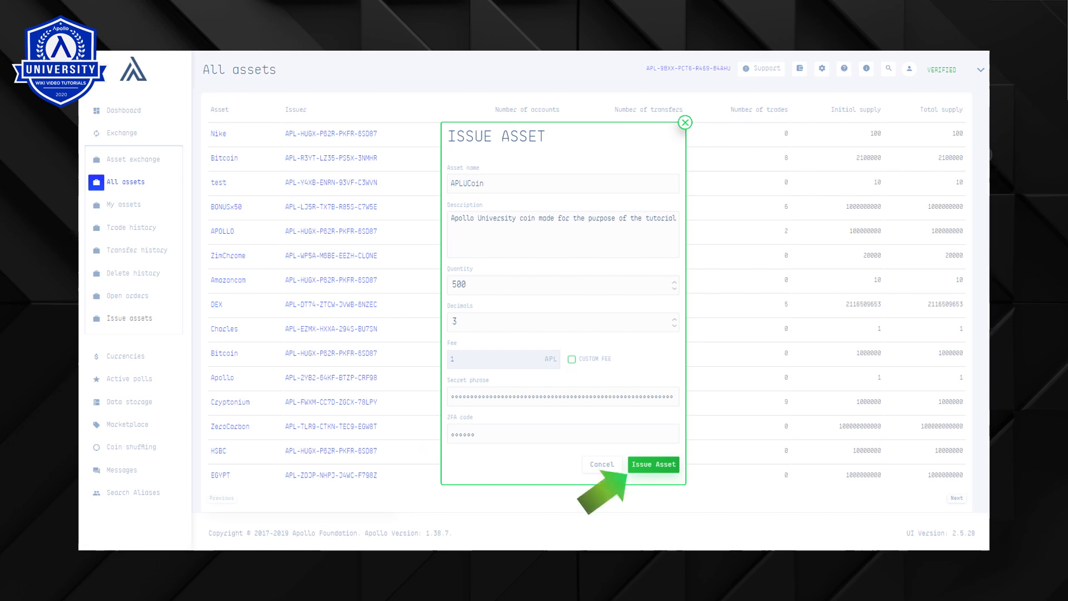
# Step: Submit the APLUCoin issuance and show the My assets page for this account
pyautogui.click(653, 464)
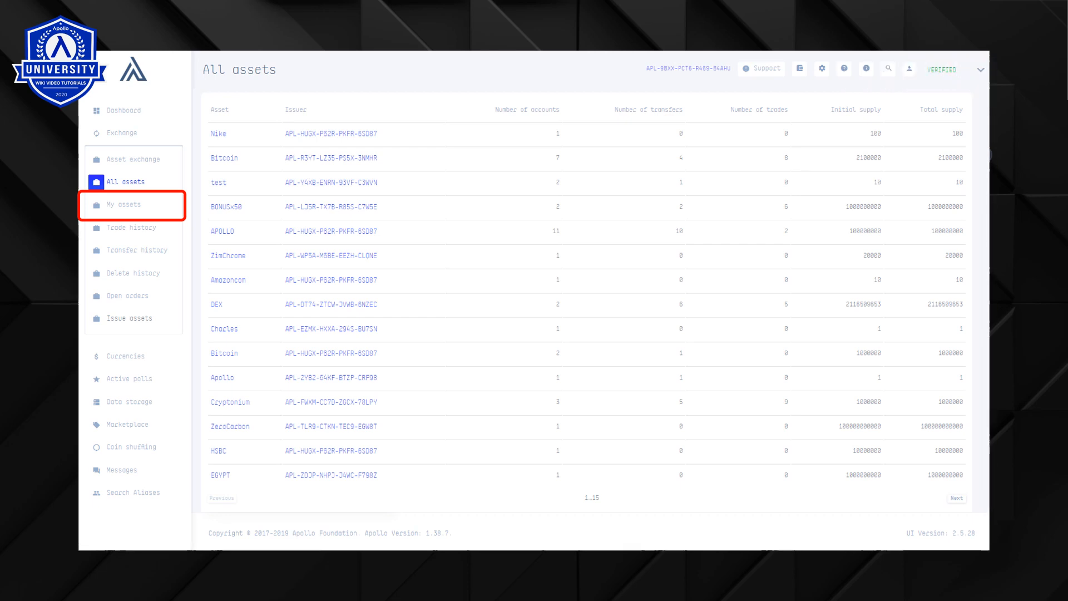
pyautogui.click(124, 204)
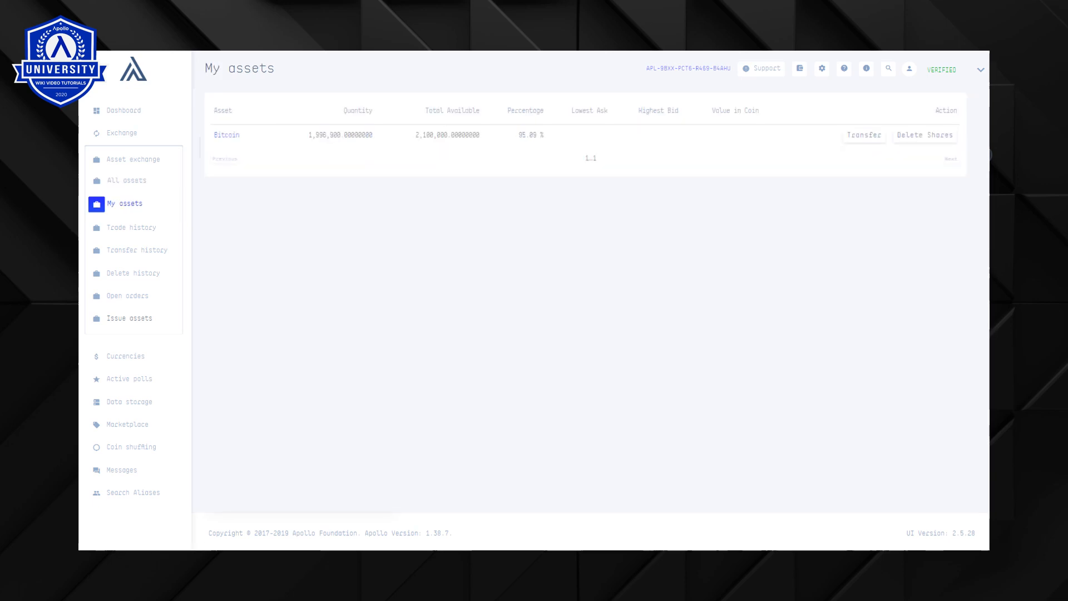